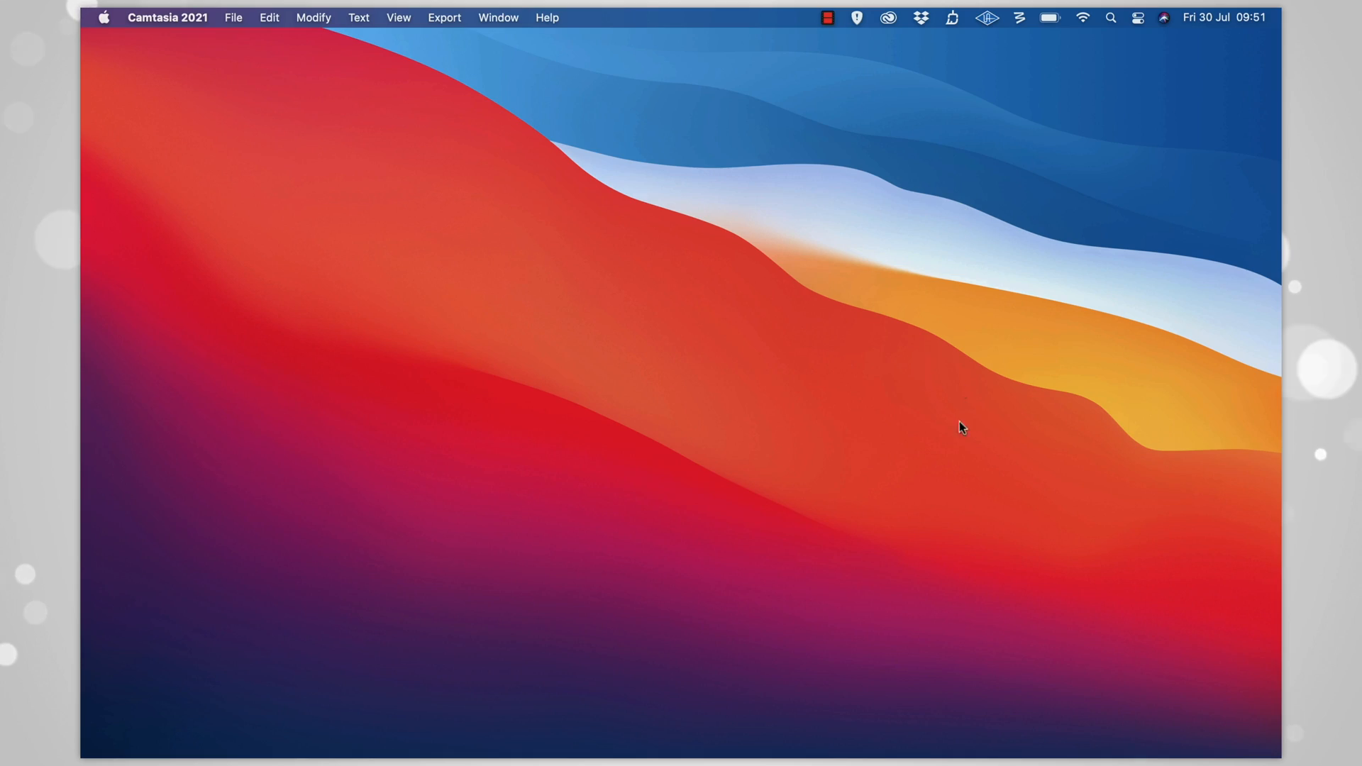
Show Security & Privacy's General settings with Apple Watch unlocking for apps and the Mac enabled
click(1006, 719)
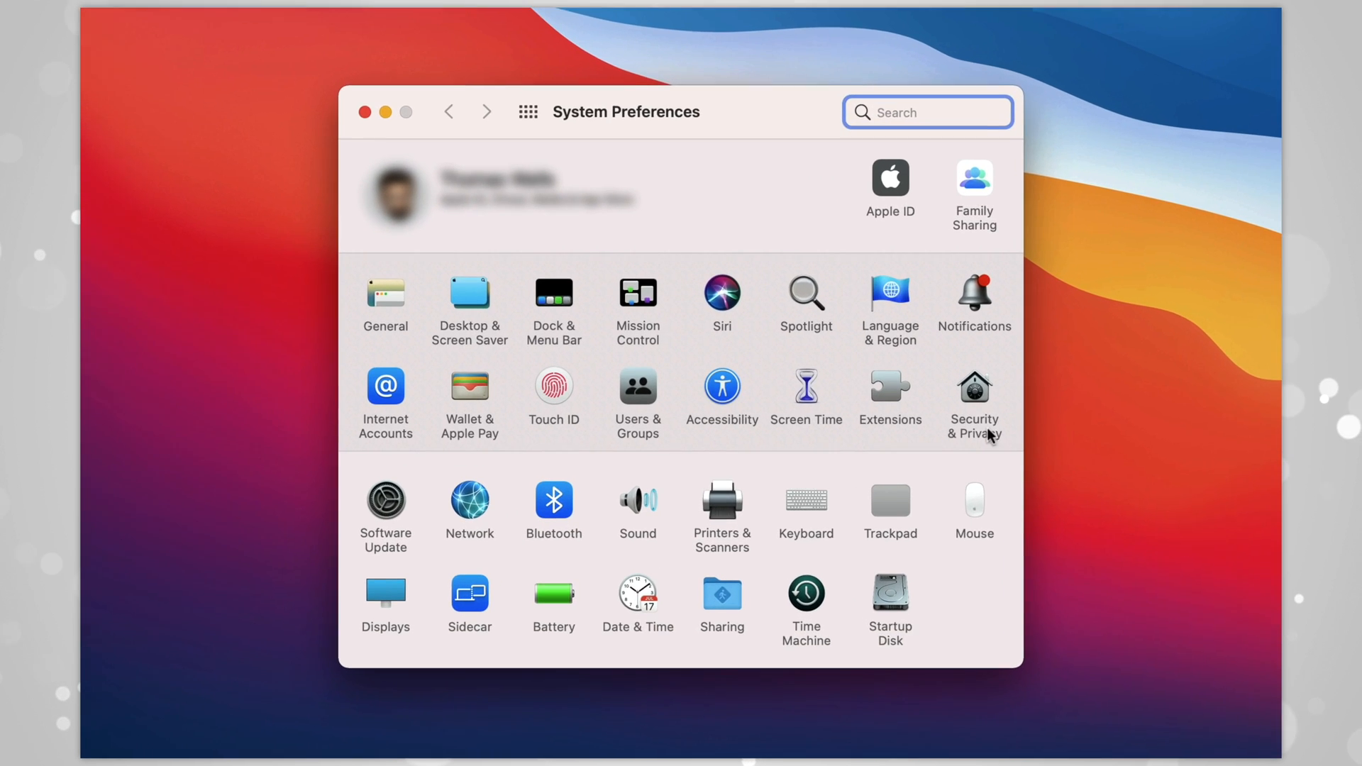
click(973, 396)
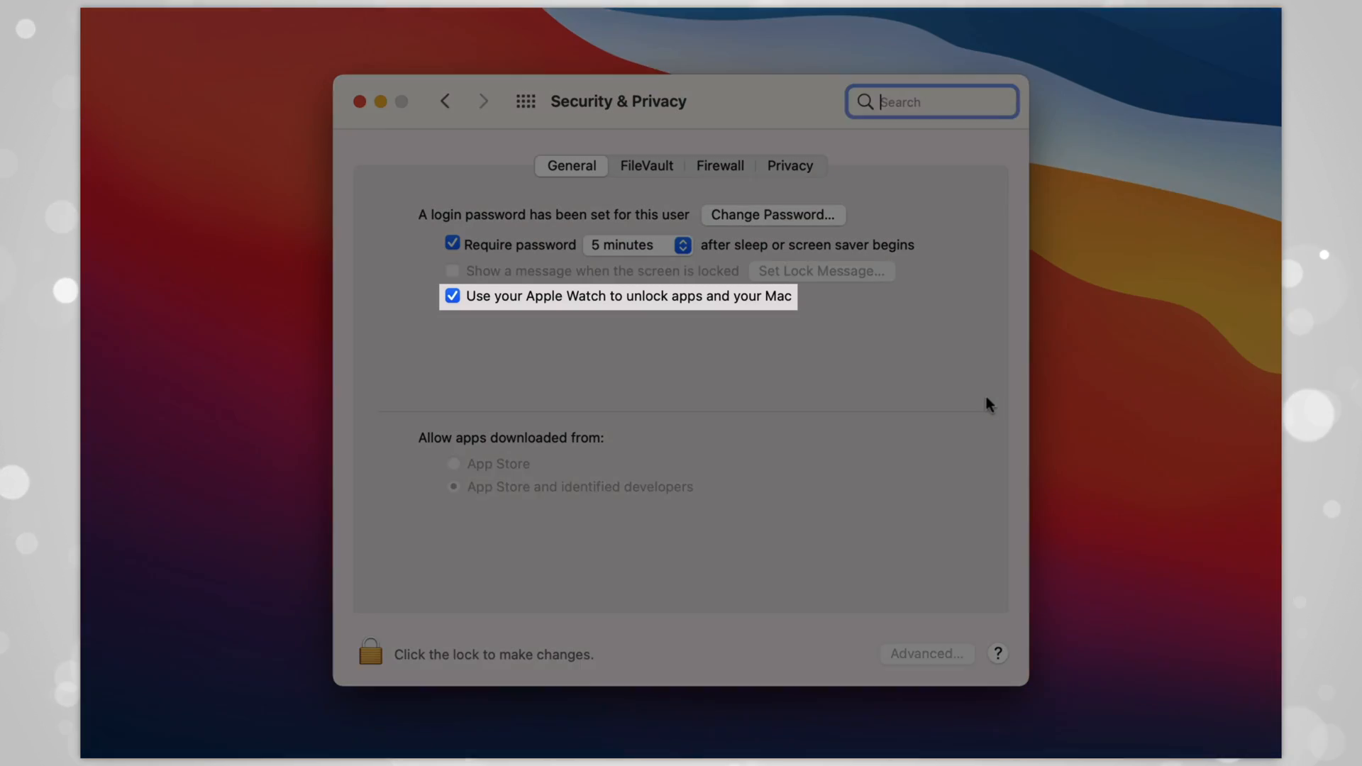